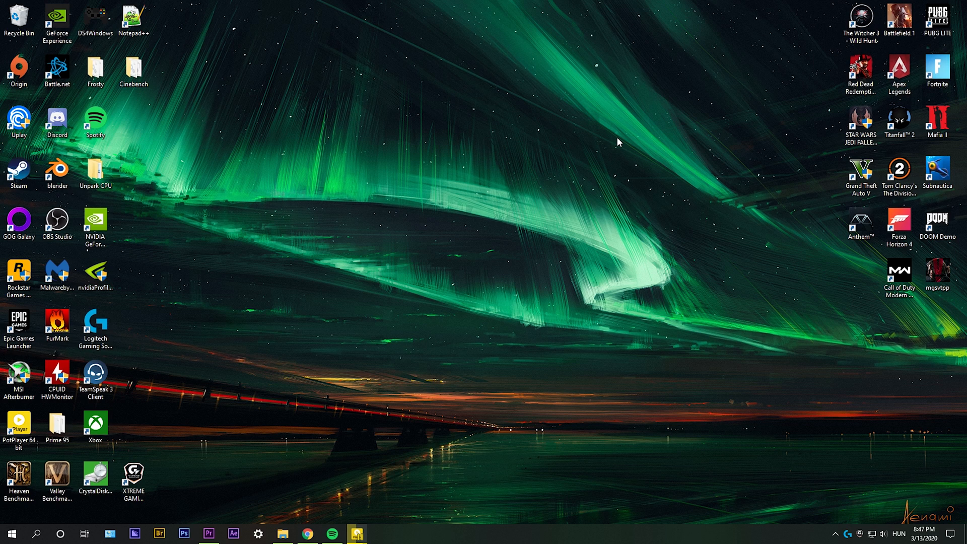
- Bring up the desktop context menu that offers NVIDIA Control Panel
left_click_drag(58, 67, 133, 119)
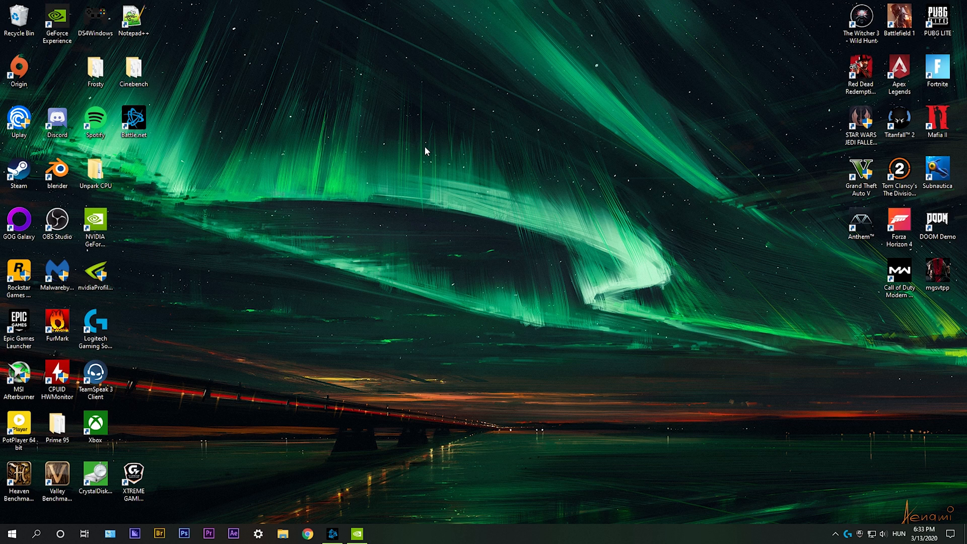
right_click(425, 151)
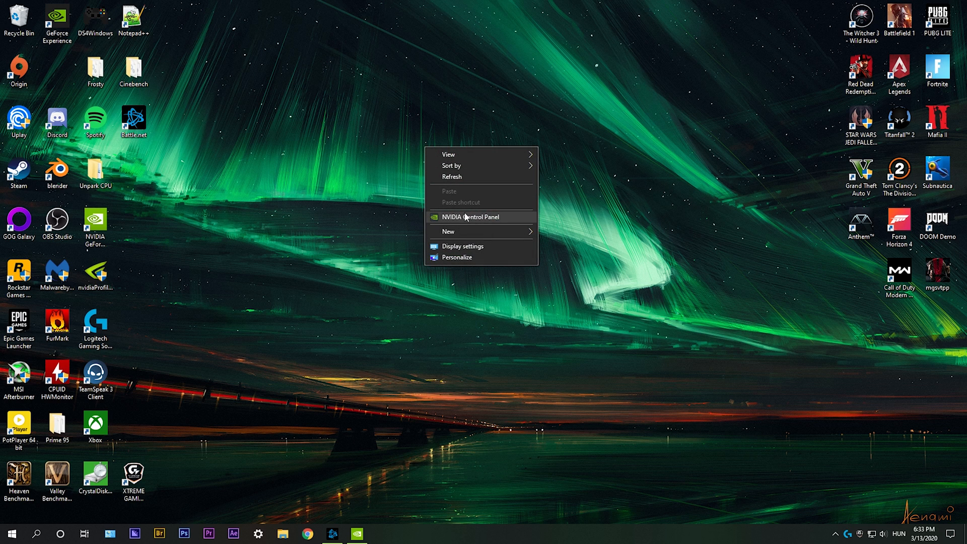
- Launch NVIDIA Control Panel onto its Adjust Image Settings with Preview page
left_click(467, 217)
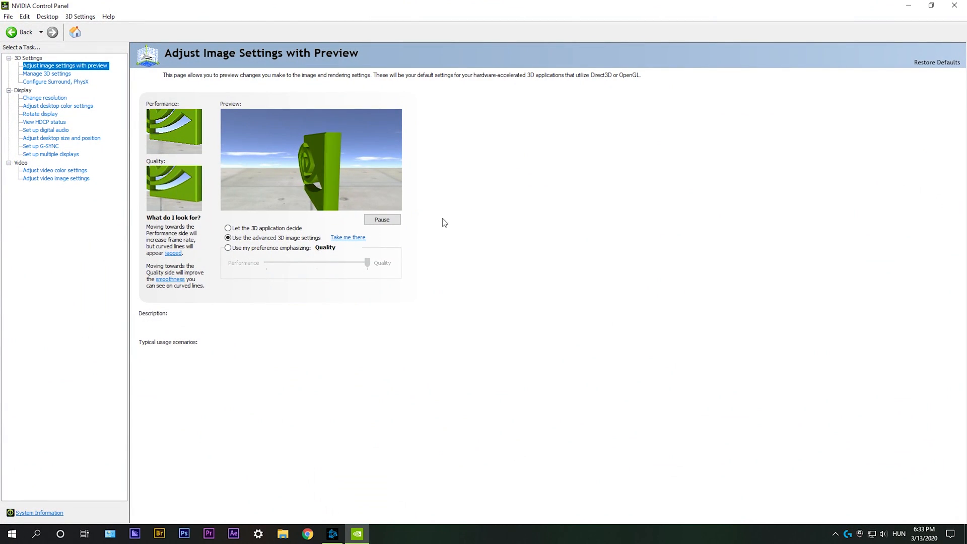
left_click(229, 238)
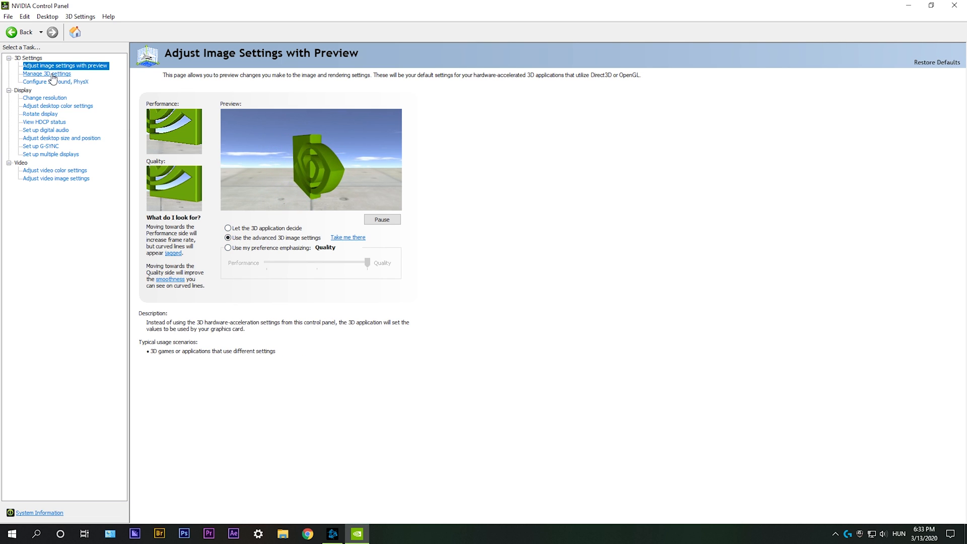
- Review the Manage 3D Settings global feature list down to the bottom
left_click(46, 74)
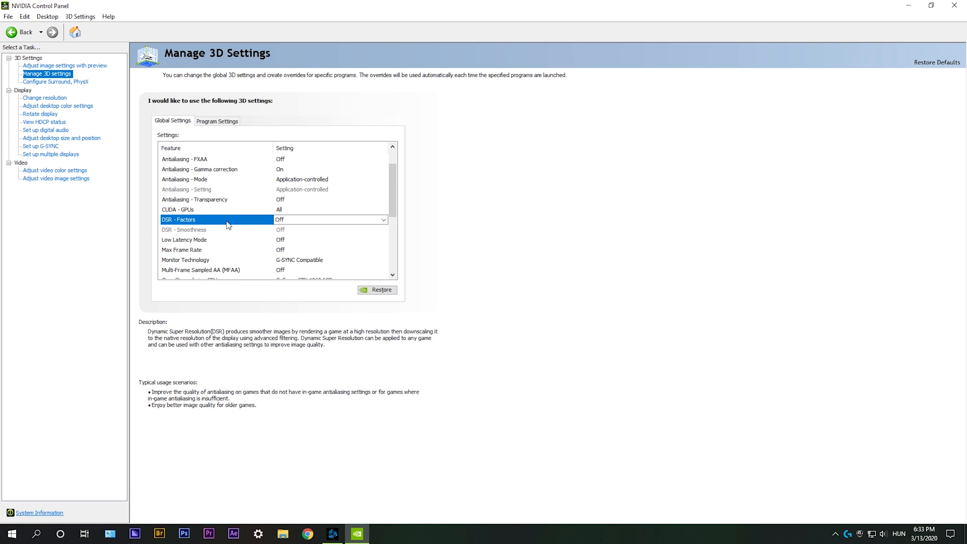
scroll("down", 3)
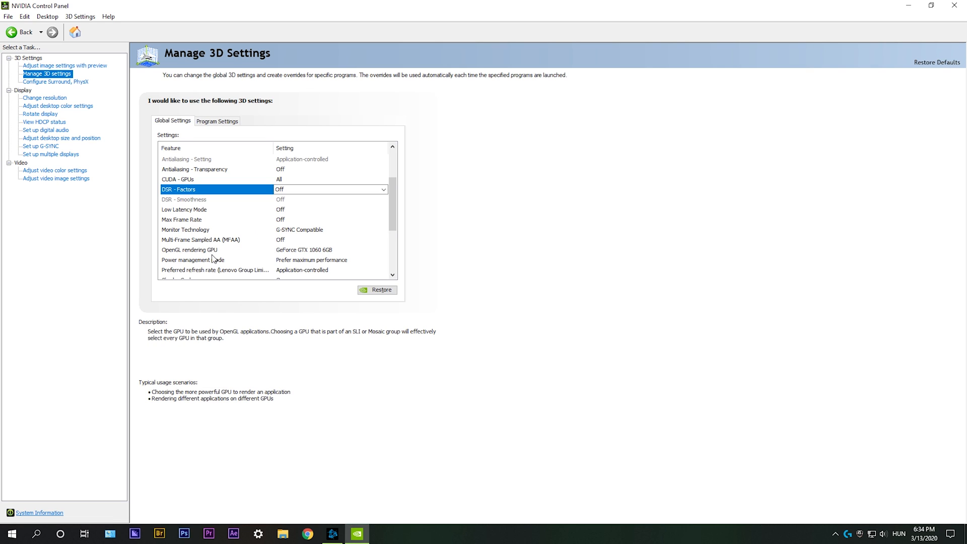
mouse_move(330, 254)
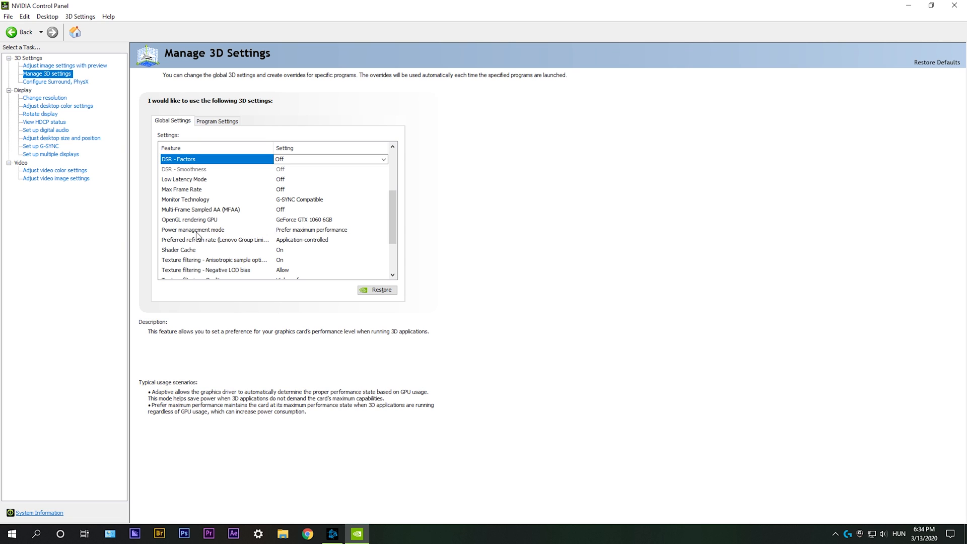
mouse_move(290, 234)
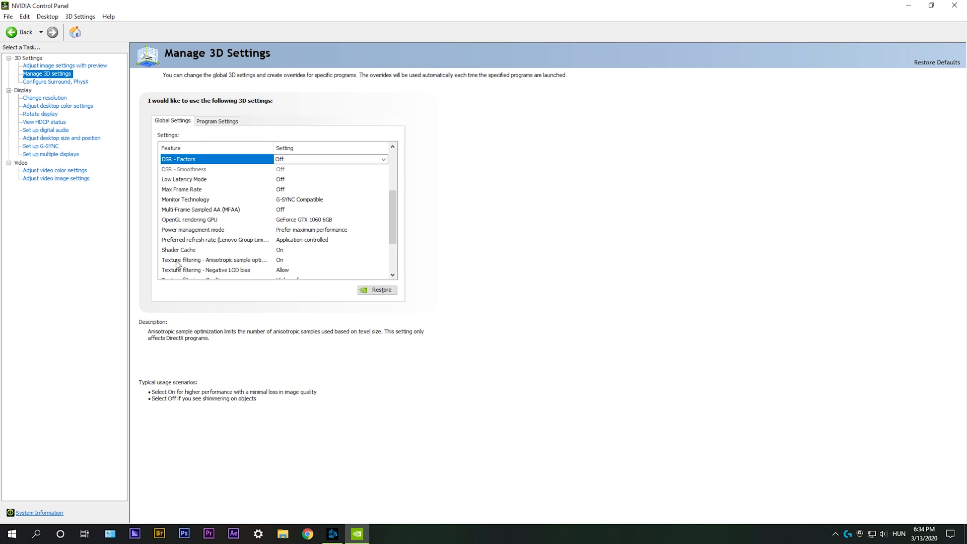
mouse_move(274, 262)
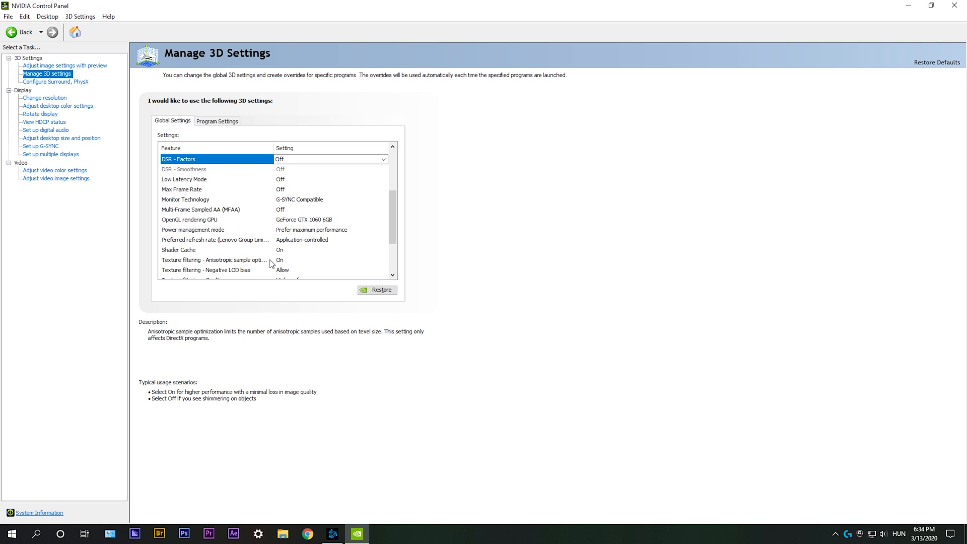
scroll("down", 3)
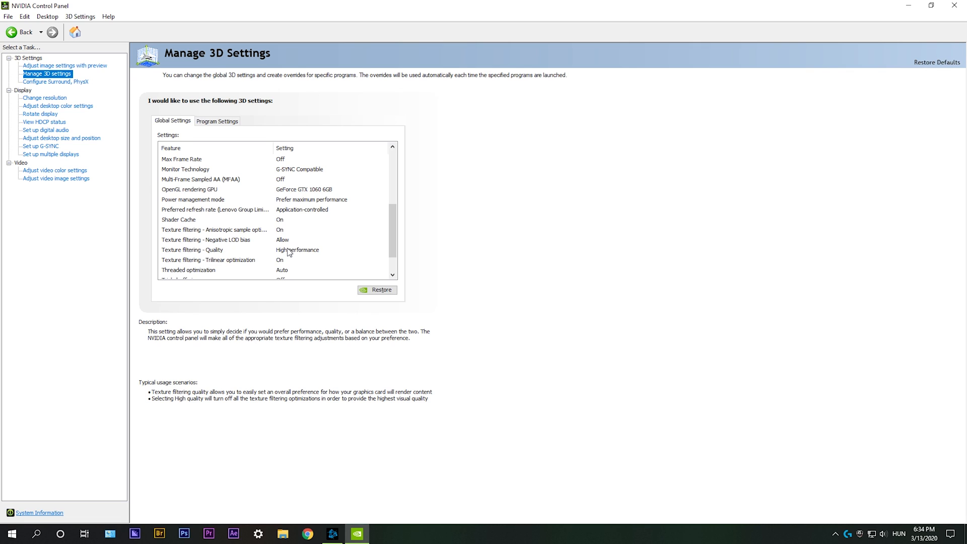
mouse_move(301, 254)
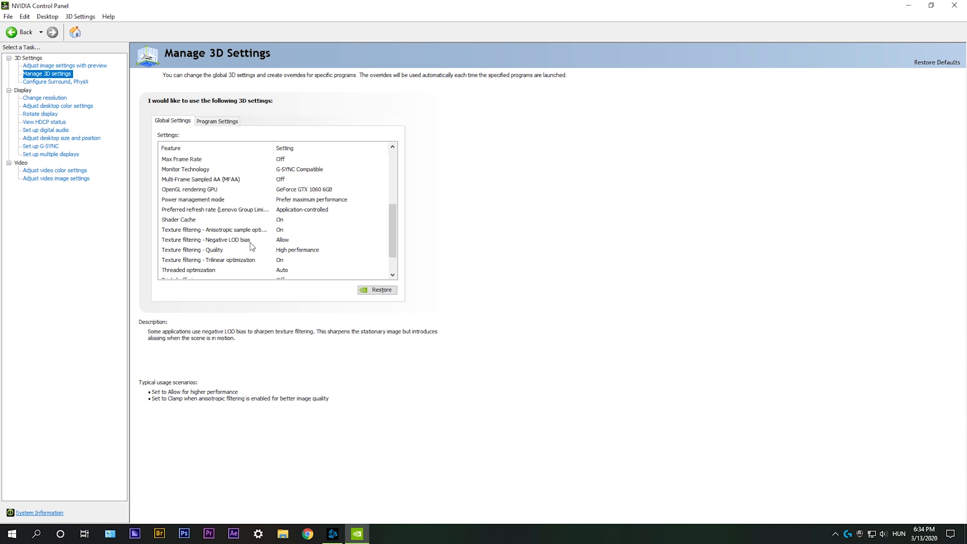
scroll("down", 3)
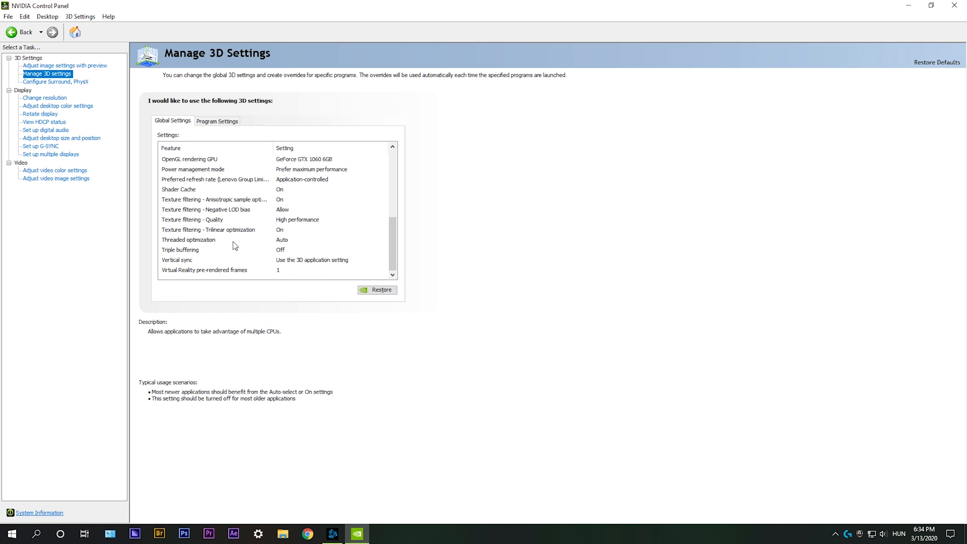
mouse_move(287, 242)
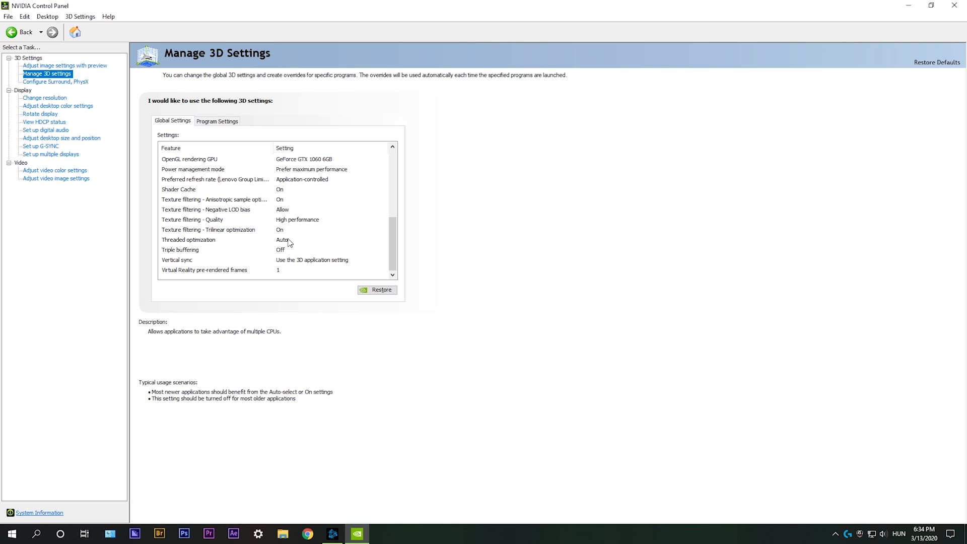
mouse_move(301, 242)
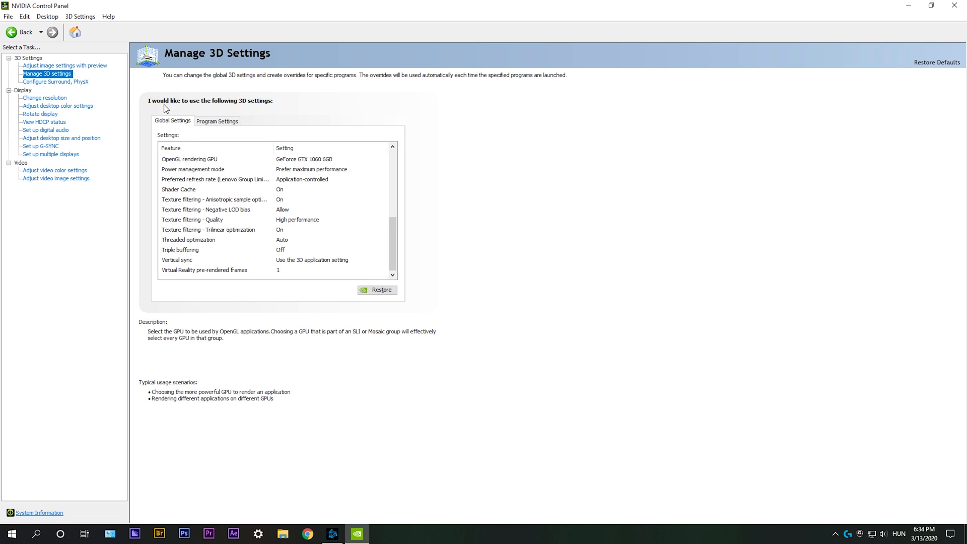
- Set the PhysX processor to GeForce GTX 1060 6GB in Configure Surround, PhysX and apply it
left_click(56, 81)
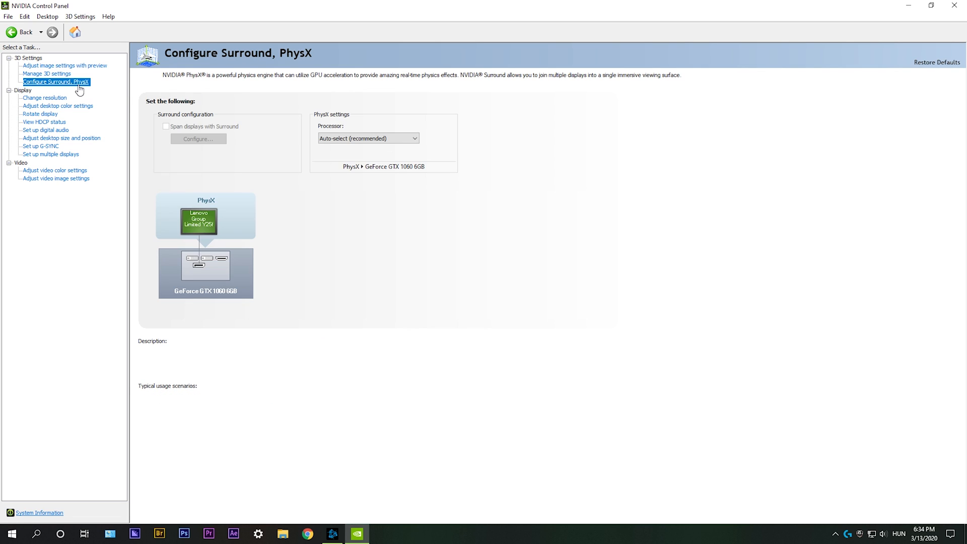
mouse_move(417, 156)
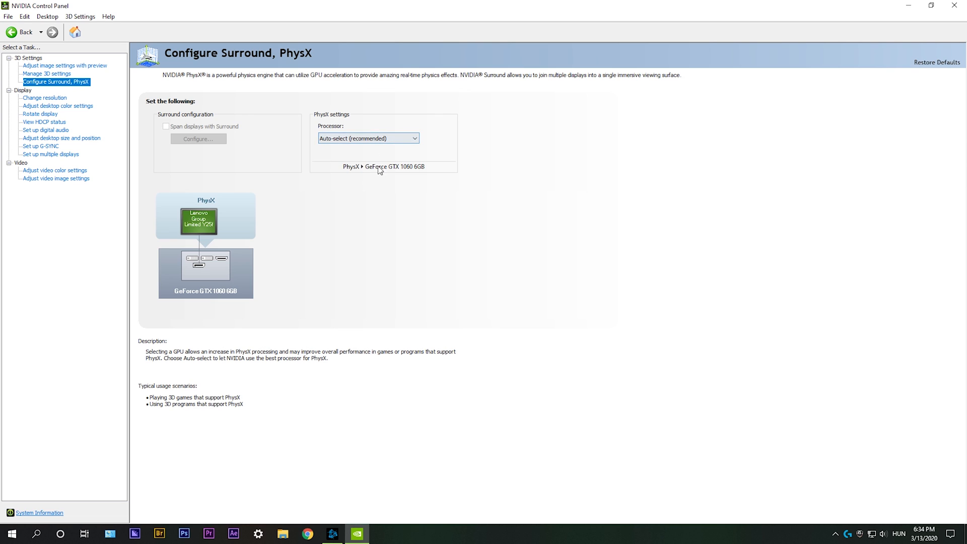
left_click(368, 138)
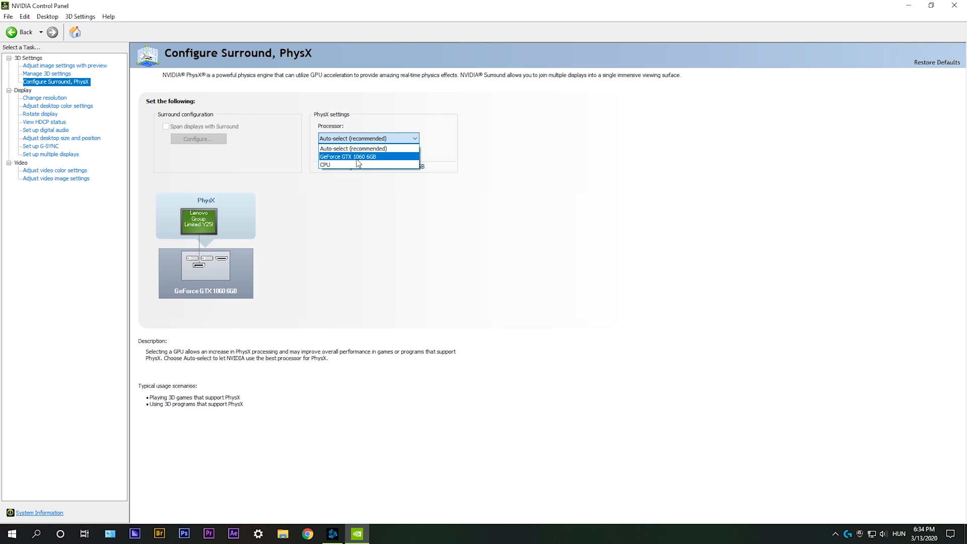
left_click(348, 156)
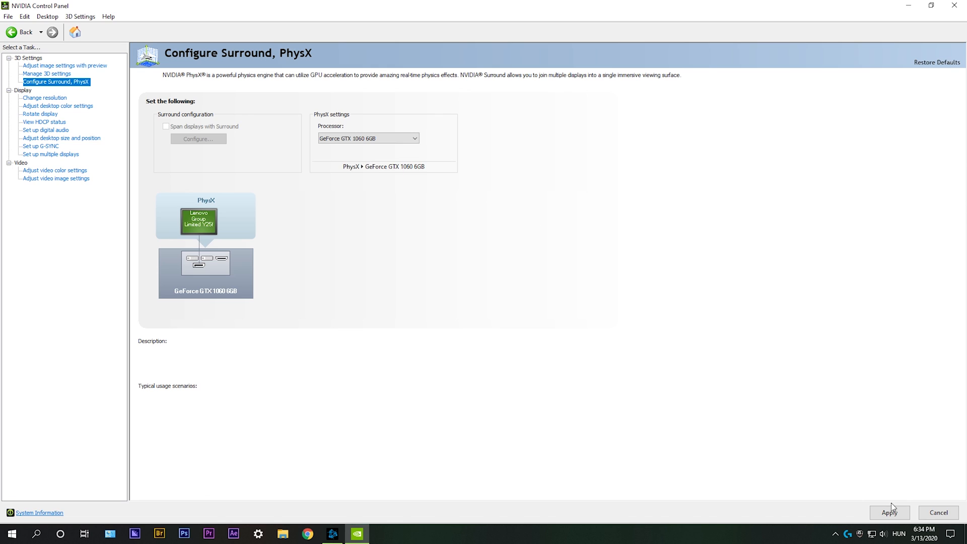
left_click(889, 513)
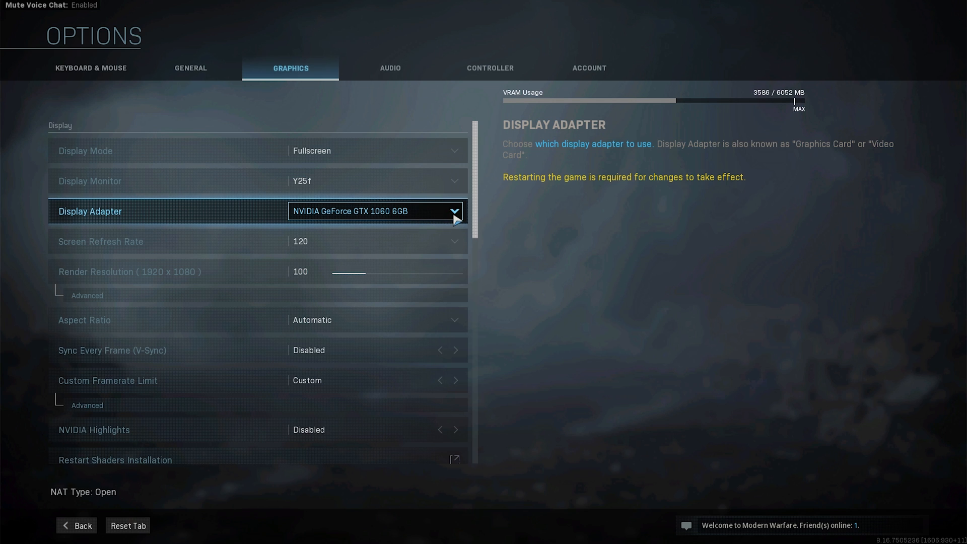
mouse_move(421, 215)
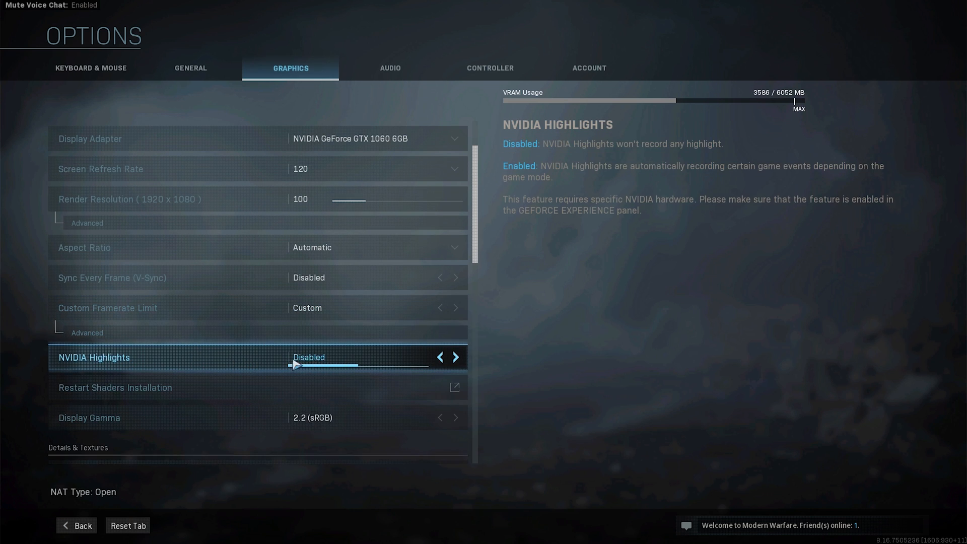
scroll("down", 3)
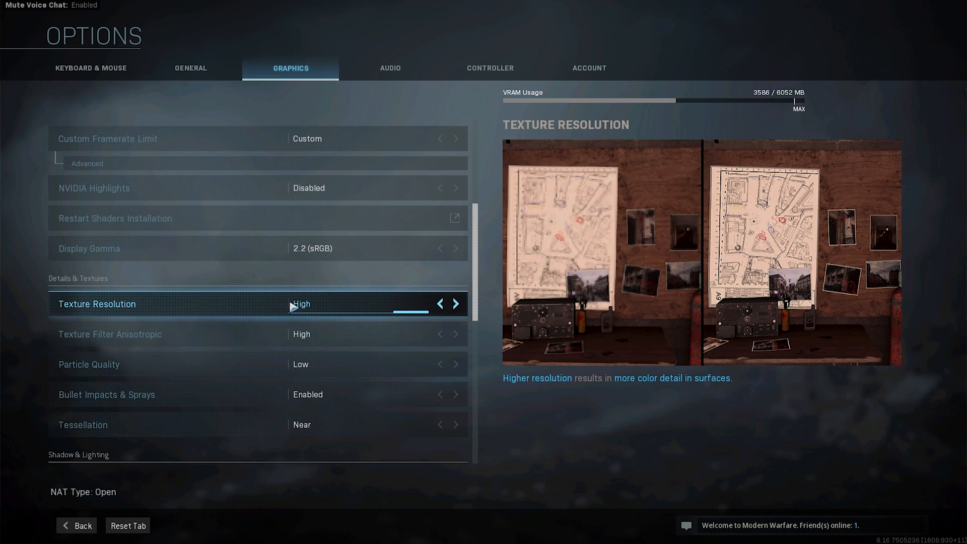
mouse_move(383, 307)
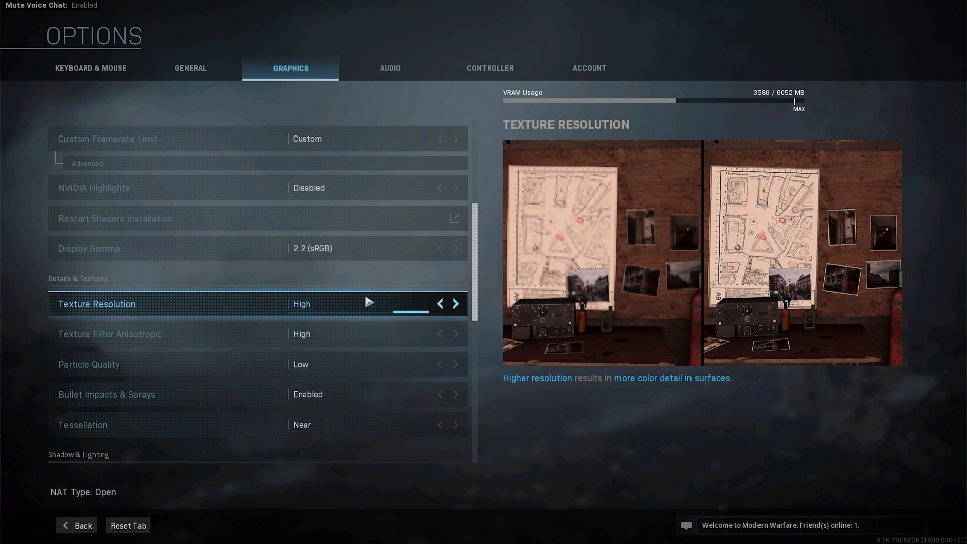
left_click(439, 303)
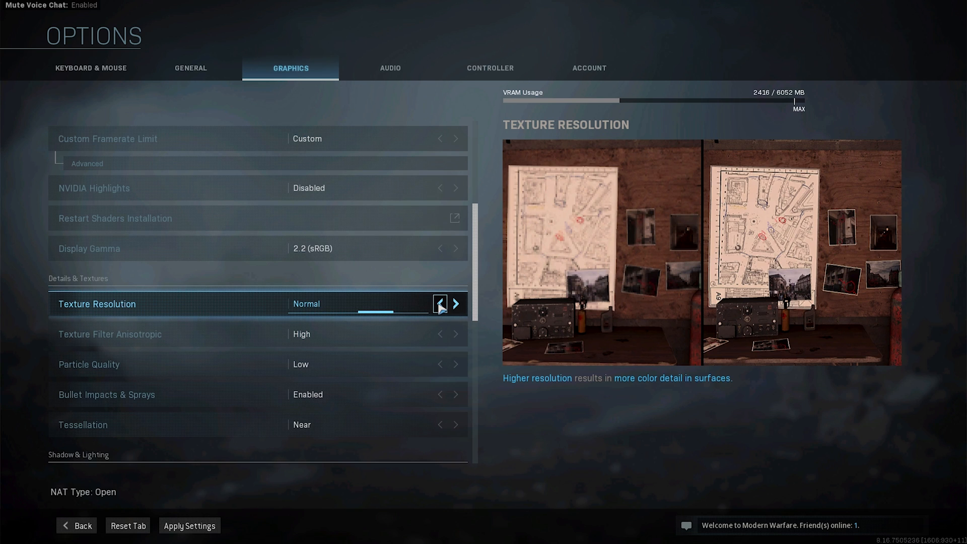
left_click(438, 303)
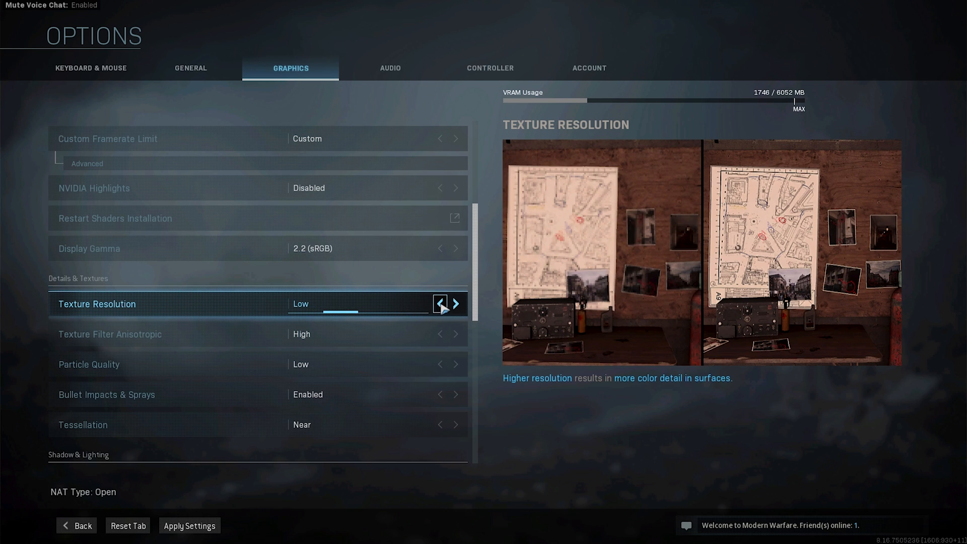
mouse_move(455, 303)
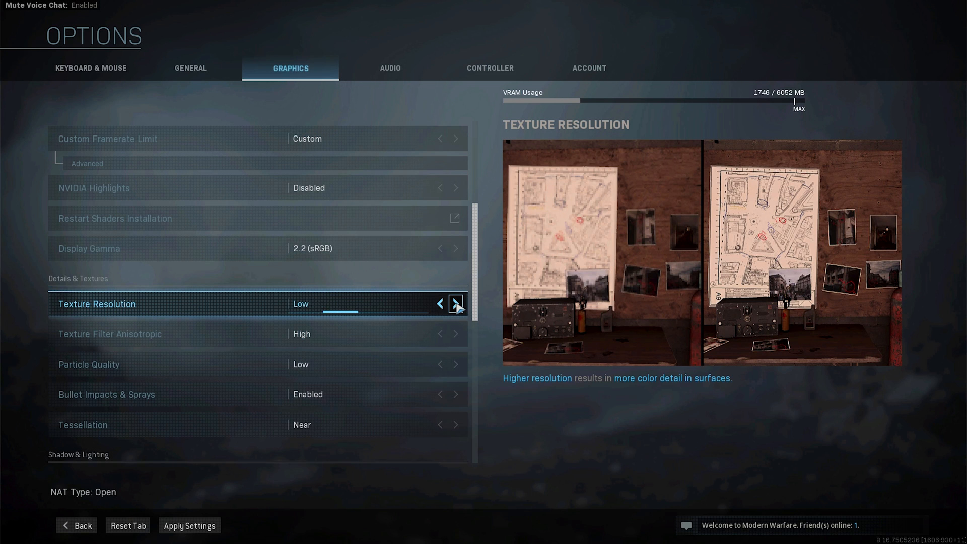
left_click(456, 303)
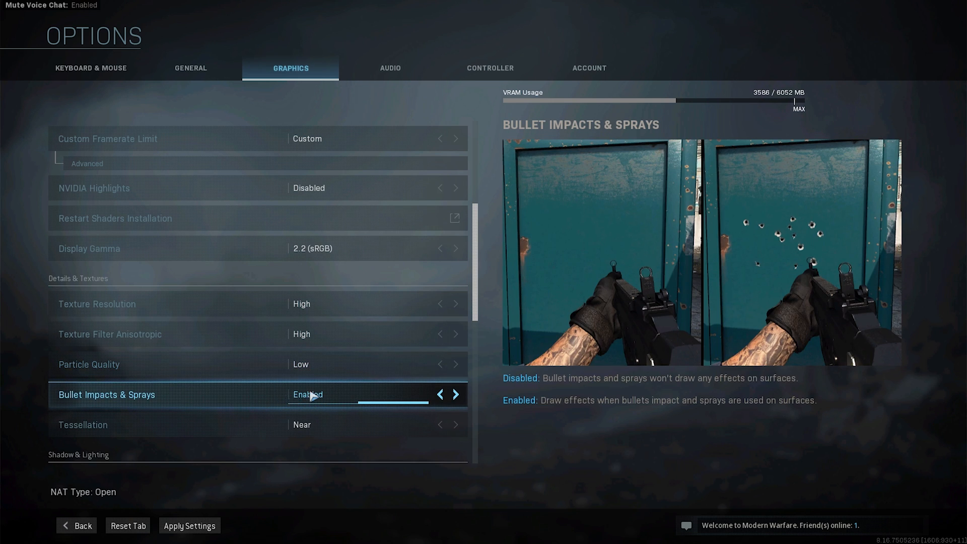
mouse_move(708, 274)
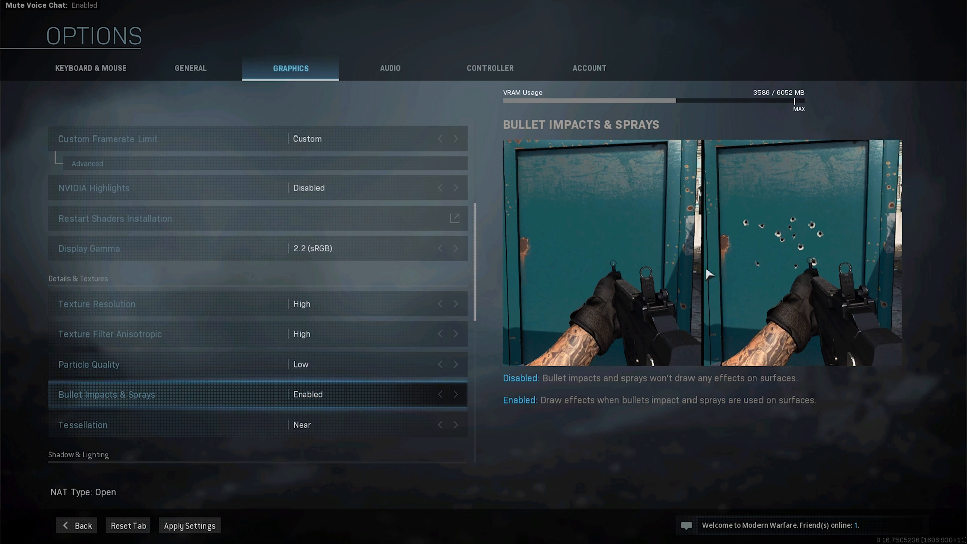
mouse_move(596, 326)
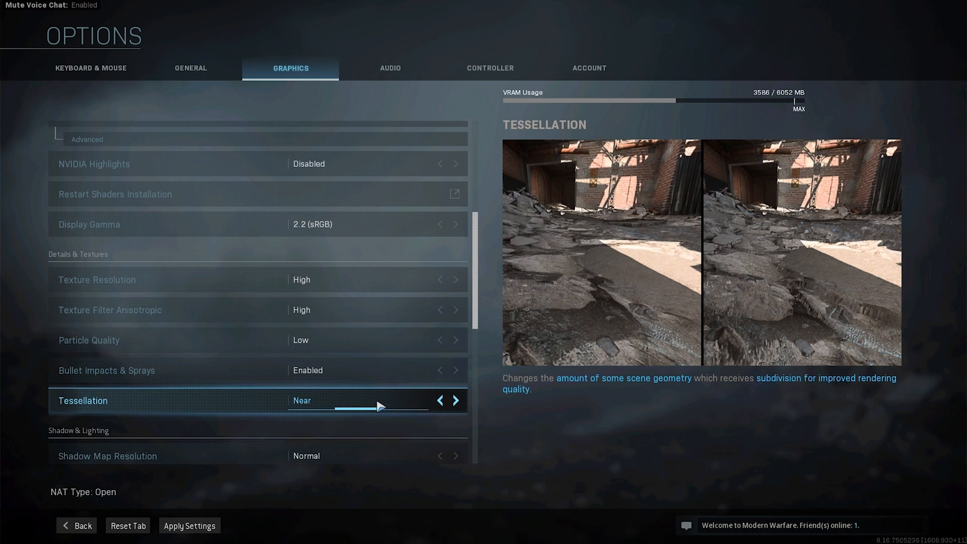
left_click(455, 400)
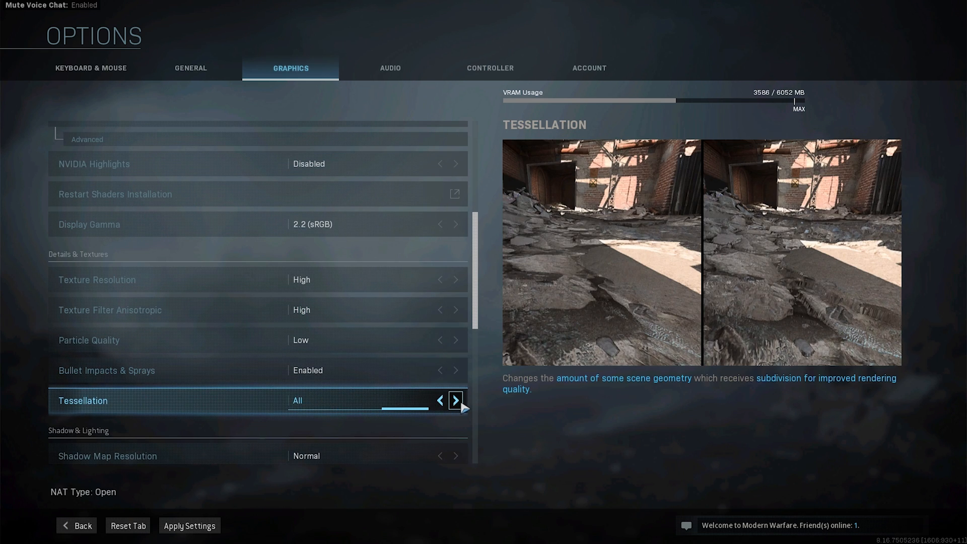
left_click(456, 400)
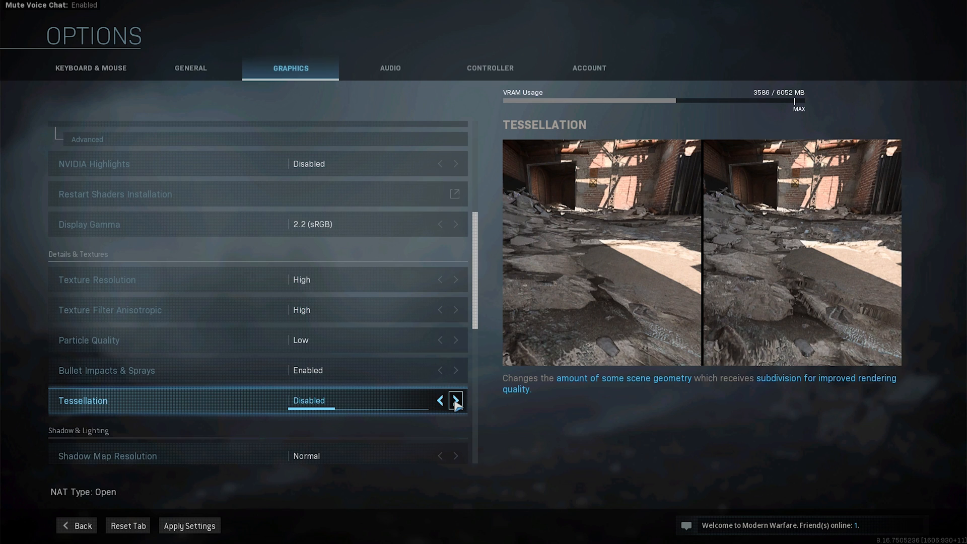
left_click(455, 400)
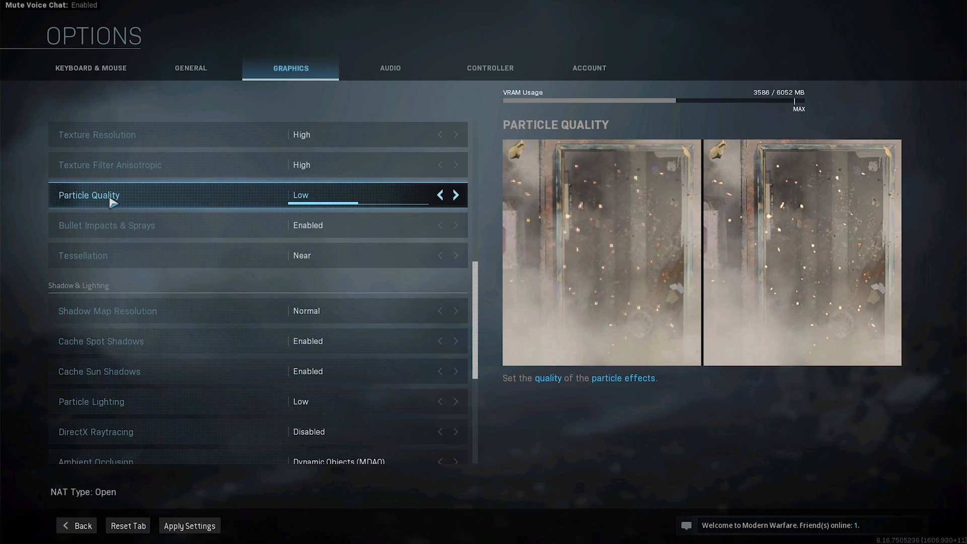
left_click(96, 432)
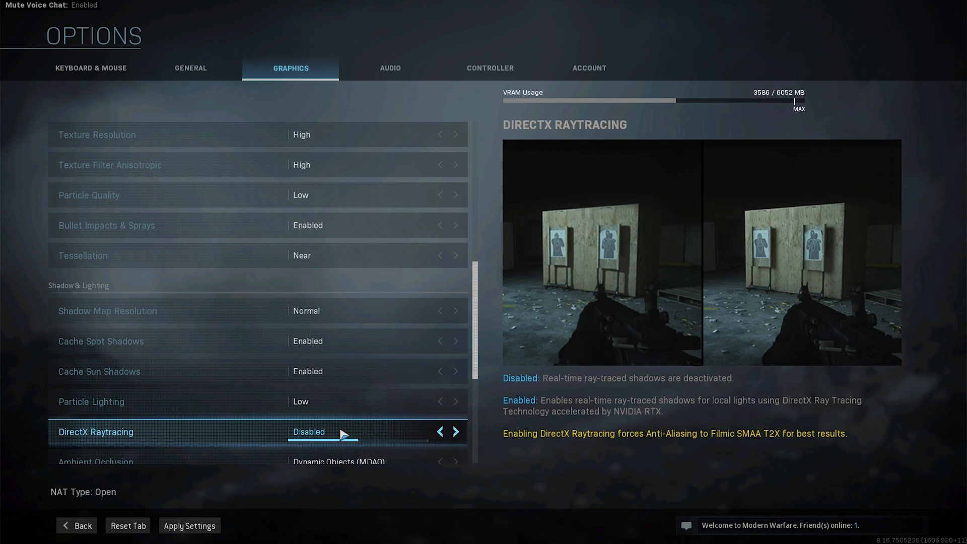
scroll("down", 3)
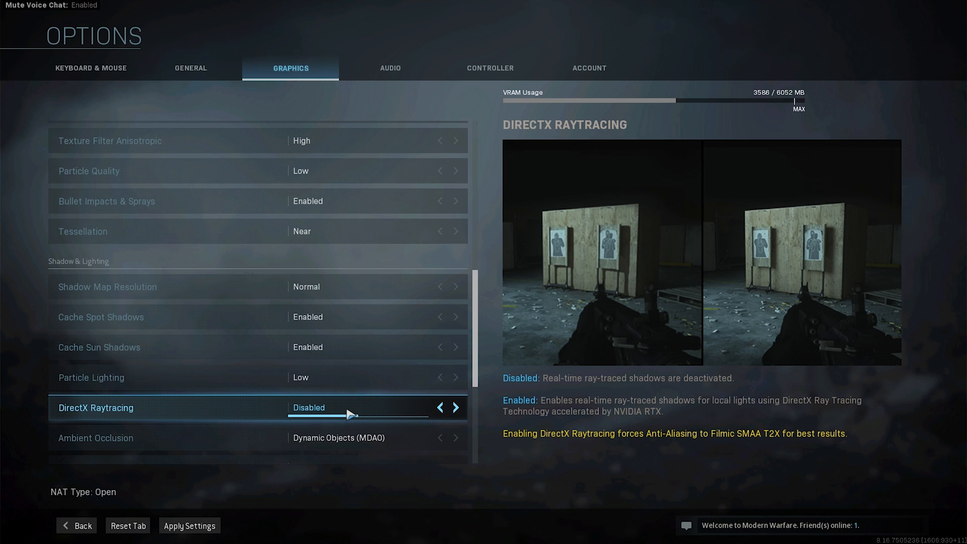
scroll("down", 3)
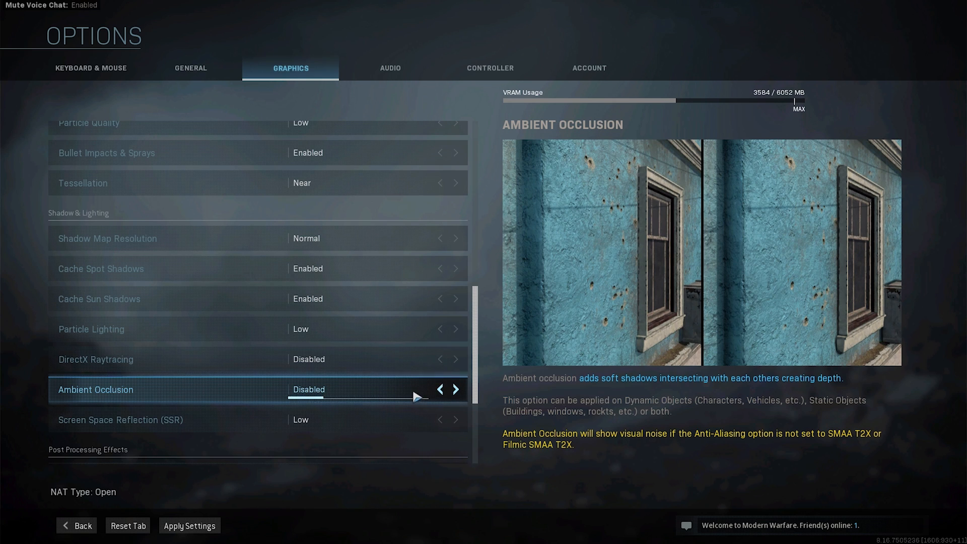
left_click(455, 389)
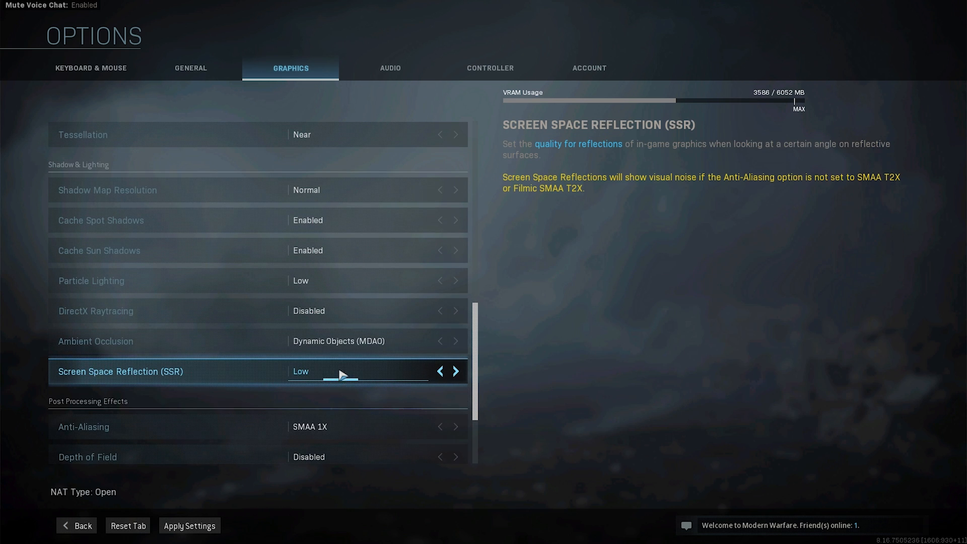
scroll("down", 3)
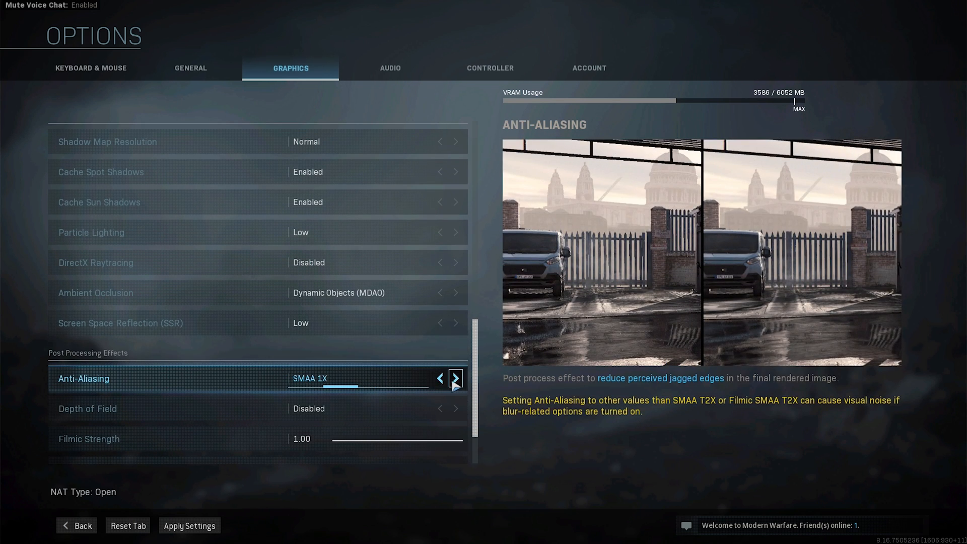
left_click(455, 378)
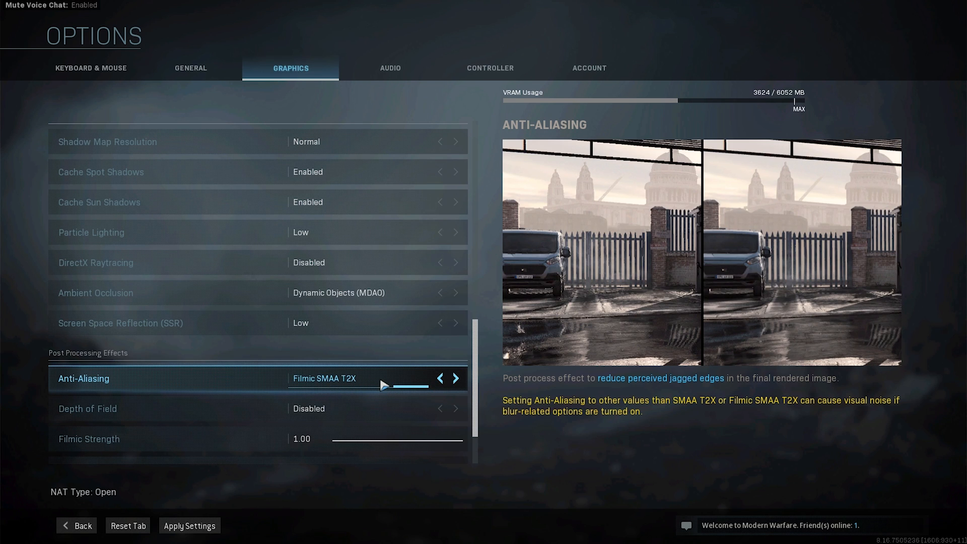
left_click(438, 378)
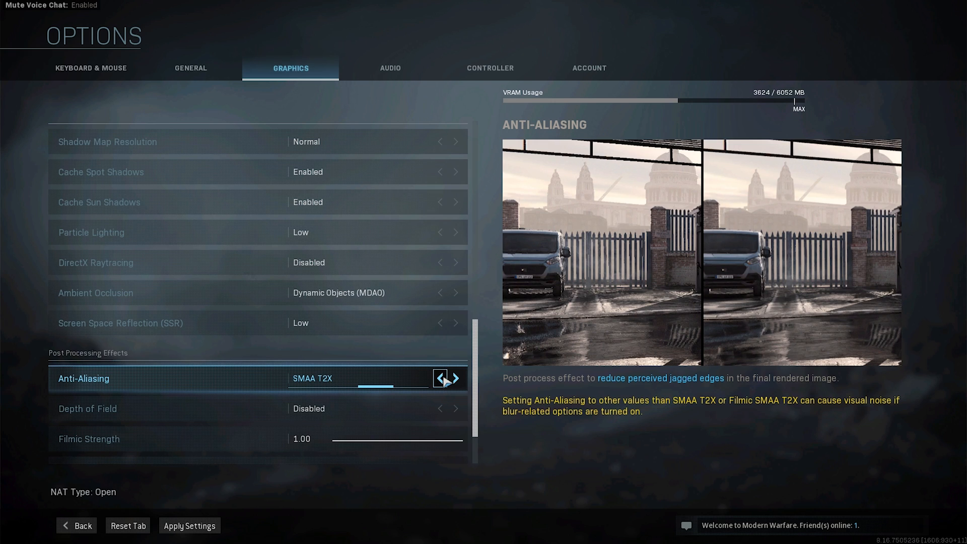
left_click(439, 378)
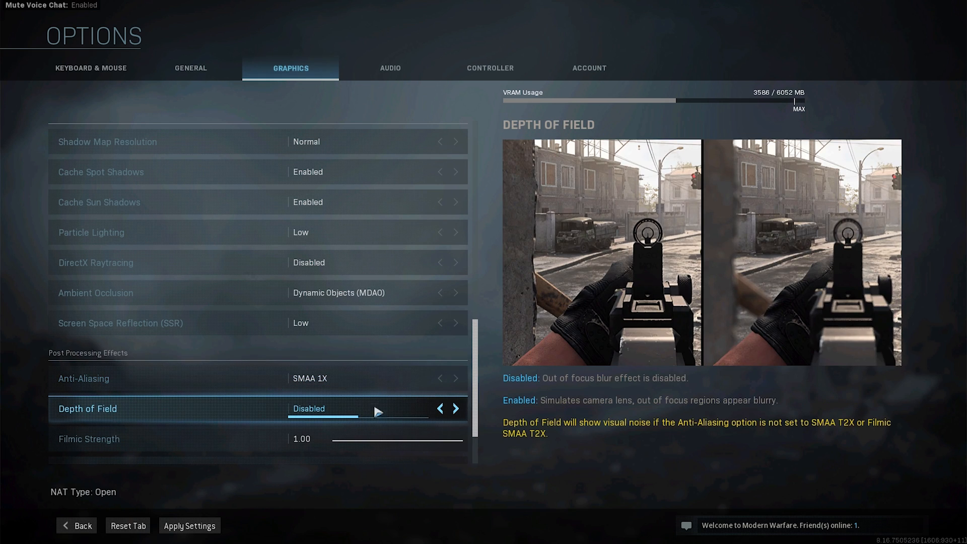
mouse_move(409, 419)
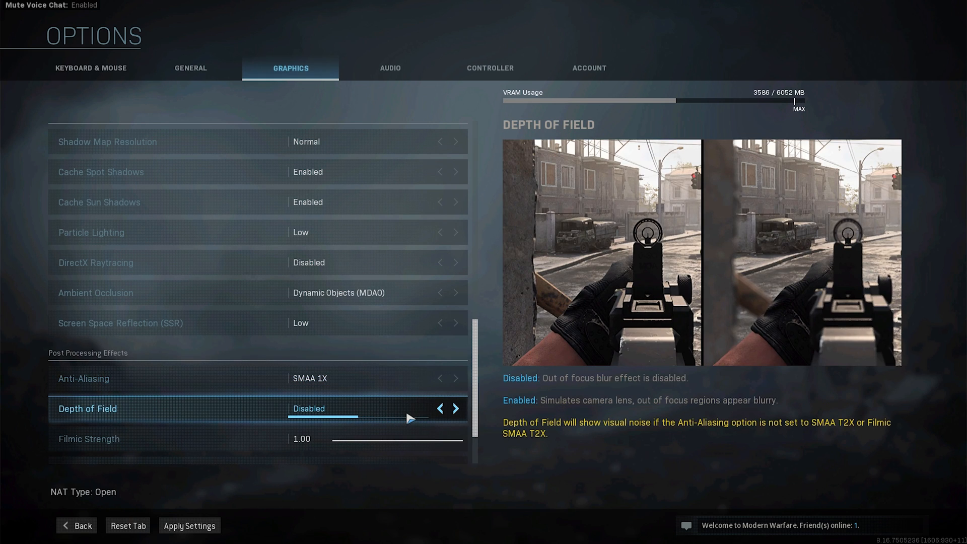
mouse_move(360, 412)
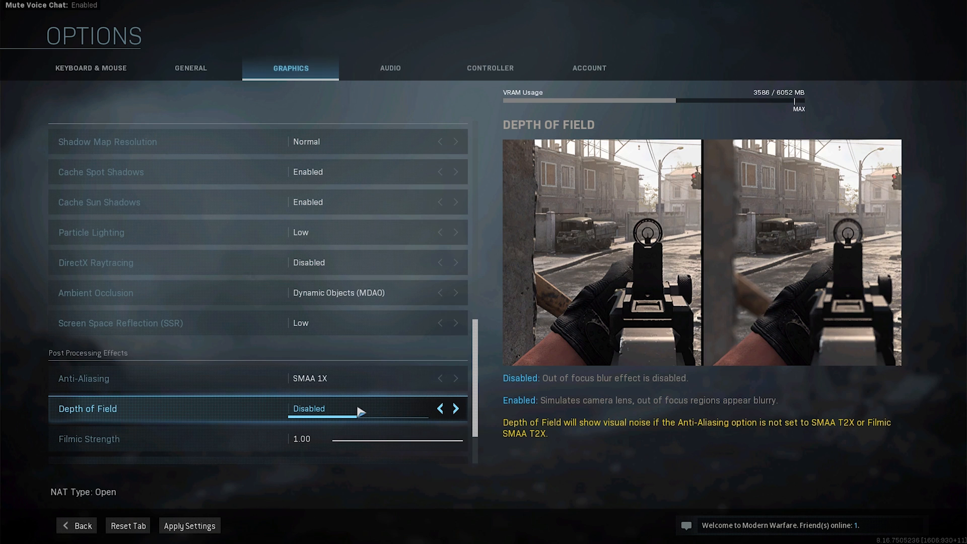